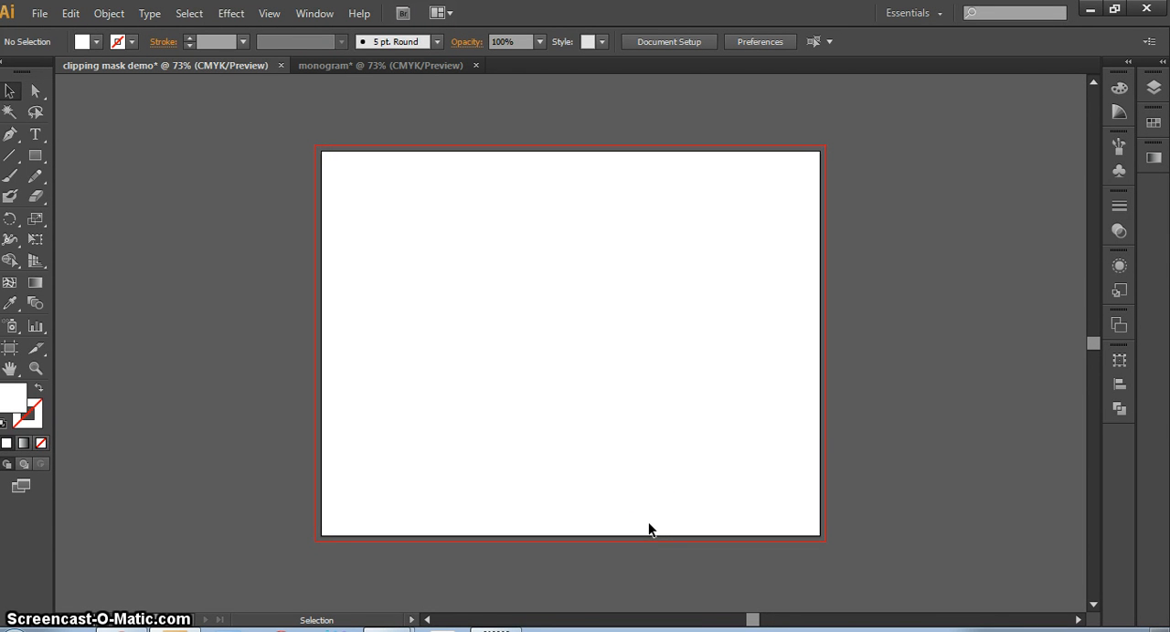
Place the space photo and the cell-texture photo from the Desktop onto the artboard.
click(38, 13)
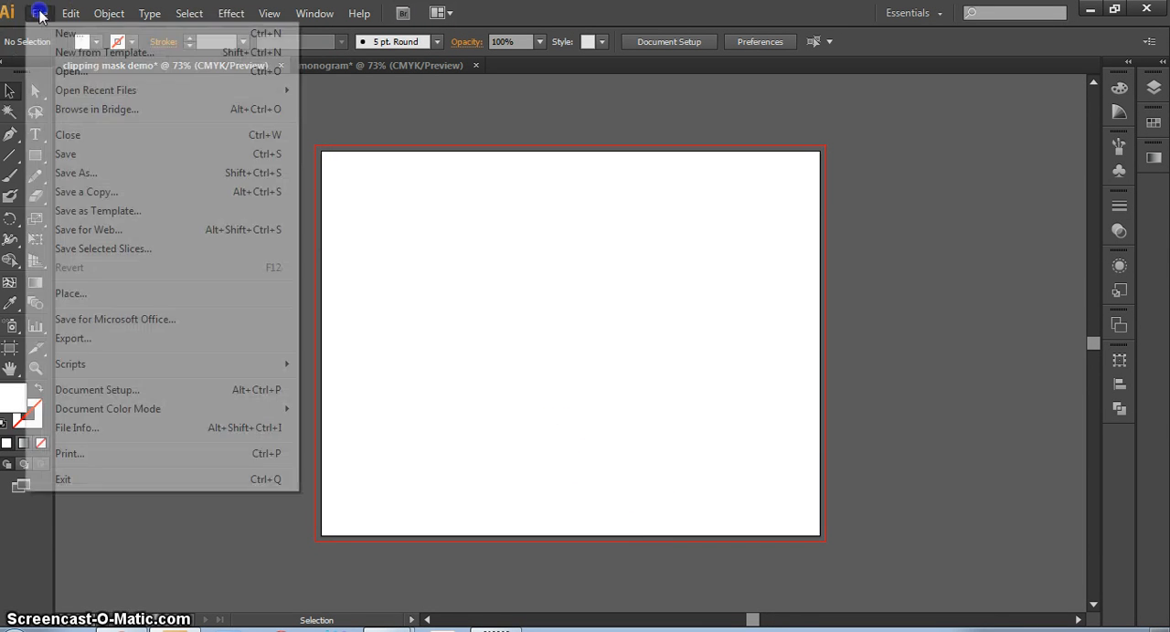
click(69, 293)
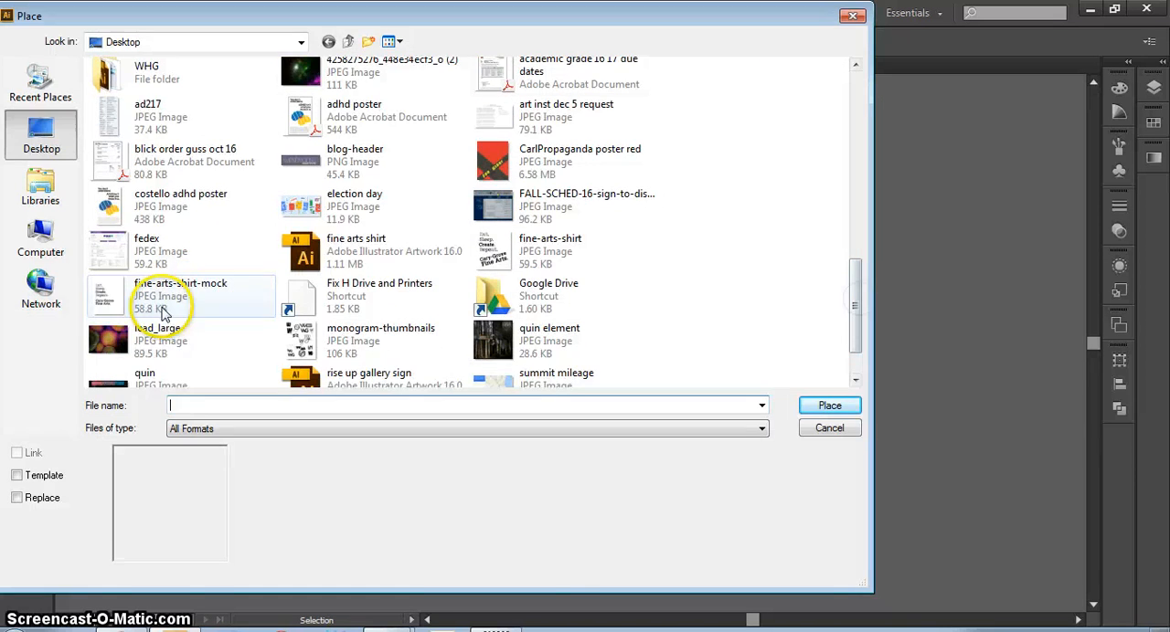
click(830, 405)
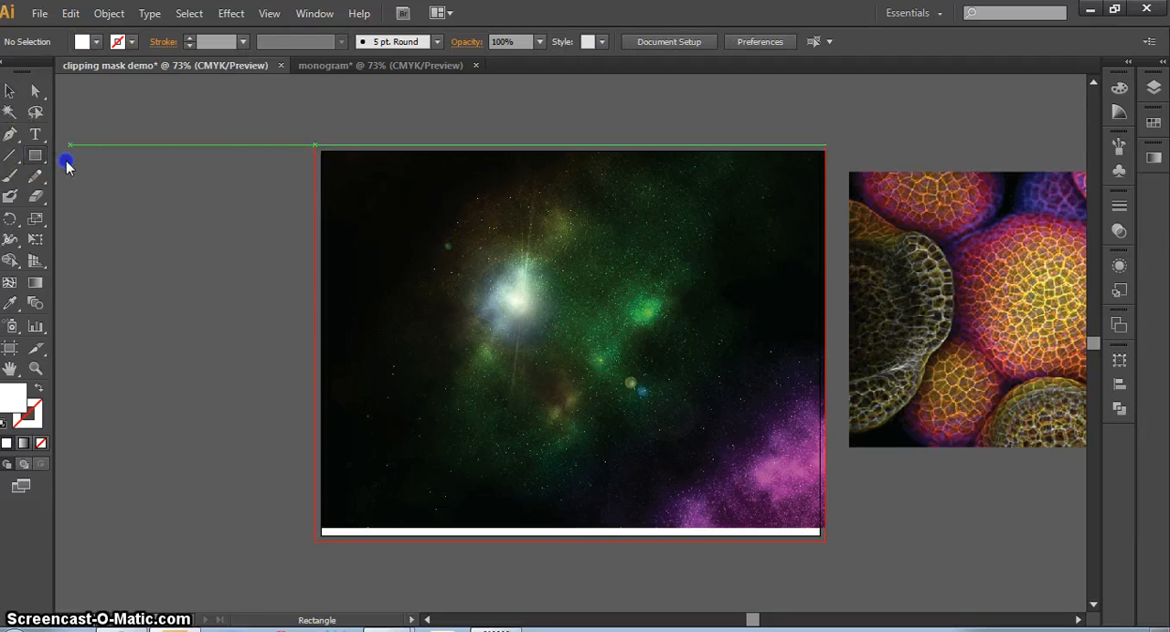
Draw a circle over the space photo and make it a clipping mask for the photo.
click(11, 153)
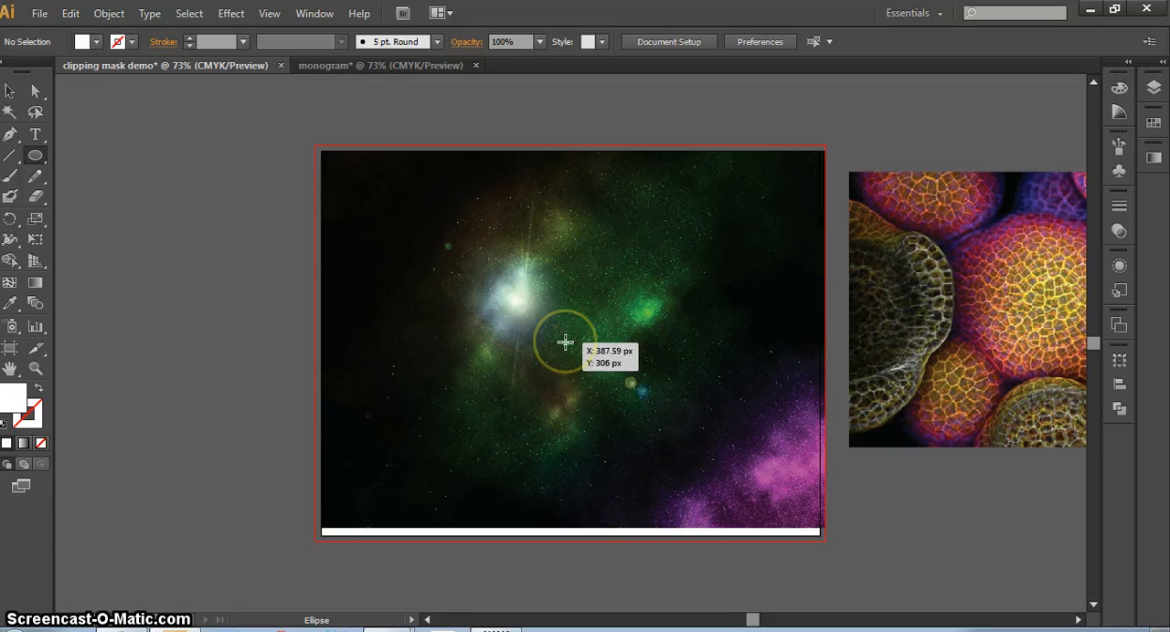
drag(565, 343, 629, 286)
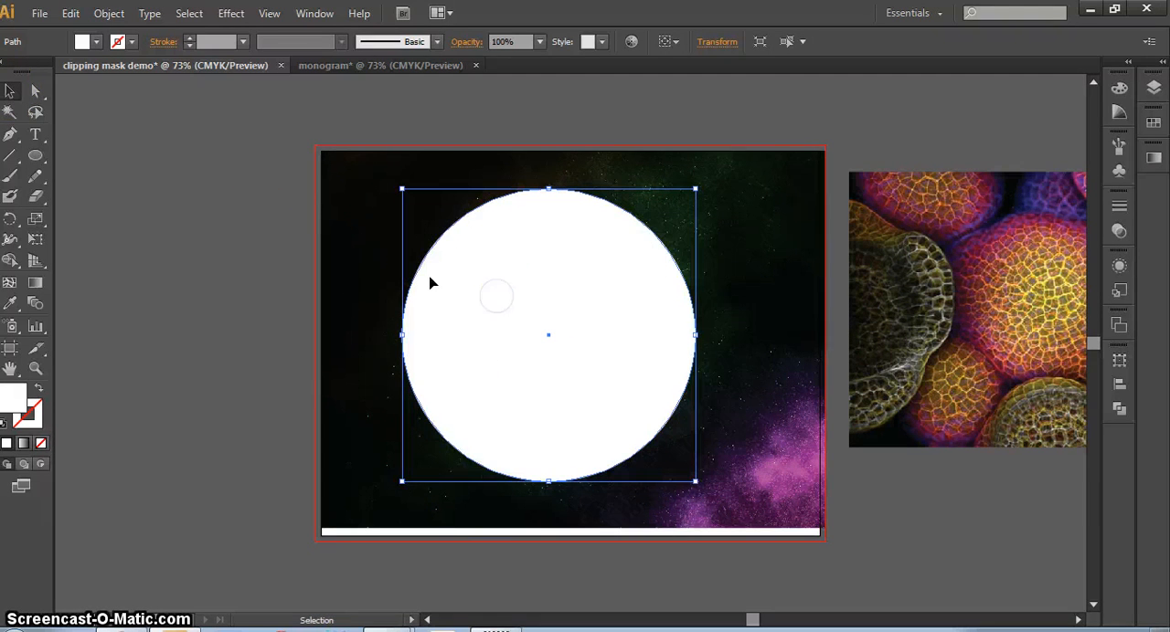
mouse_move(259, 203)
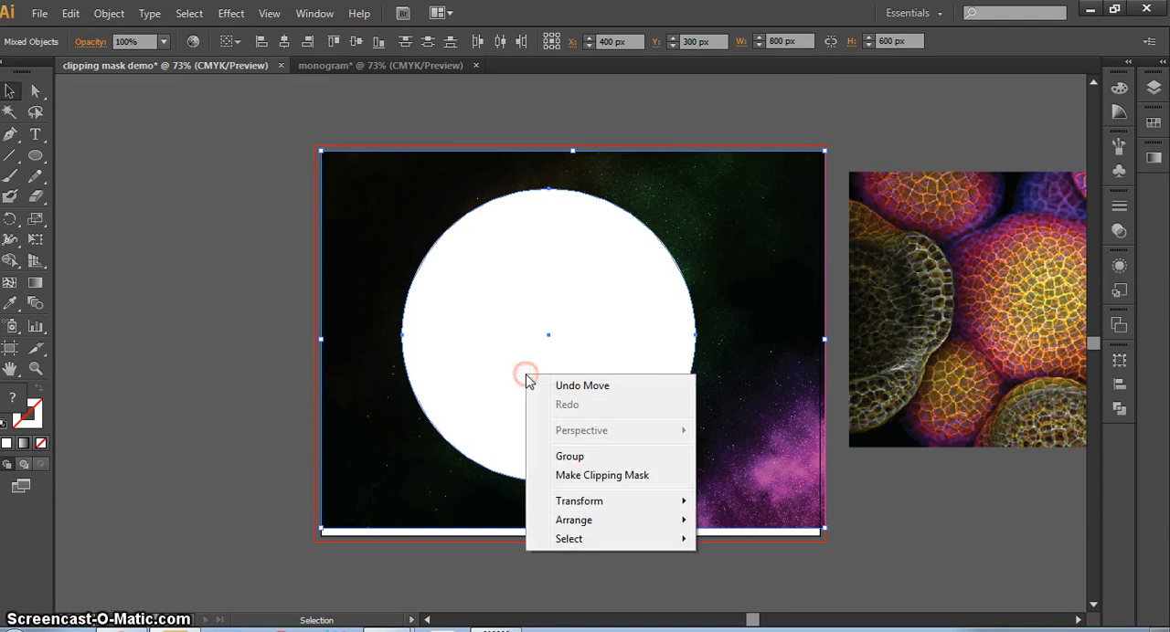
click(602, 475)
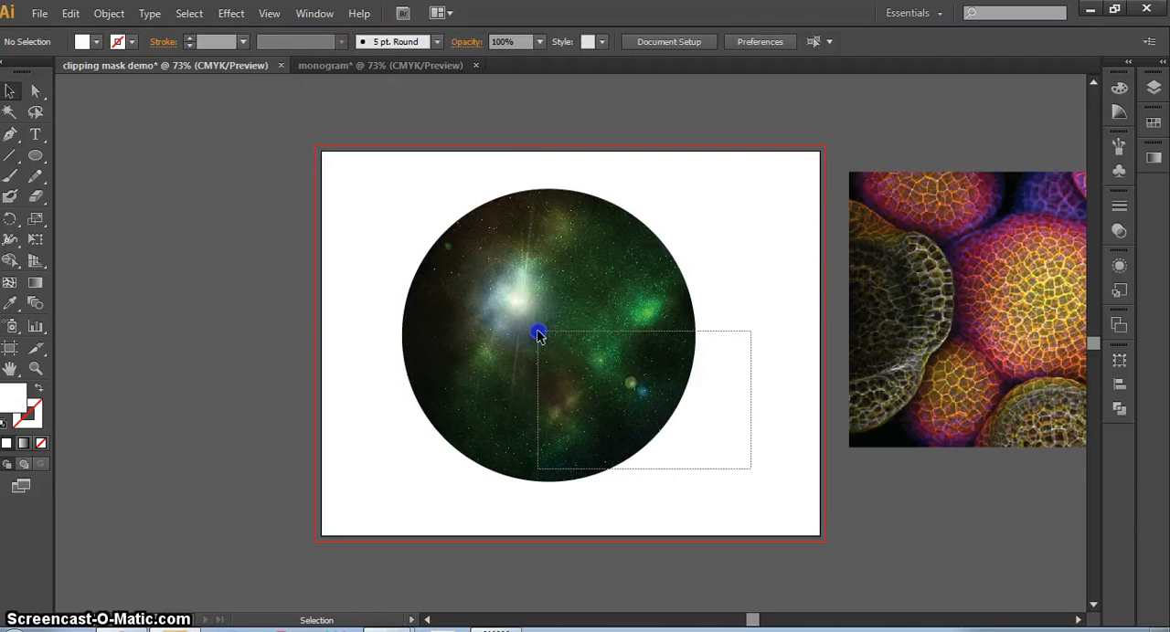
click(538, 333)
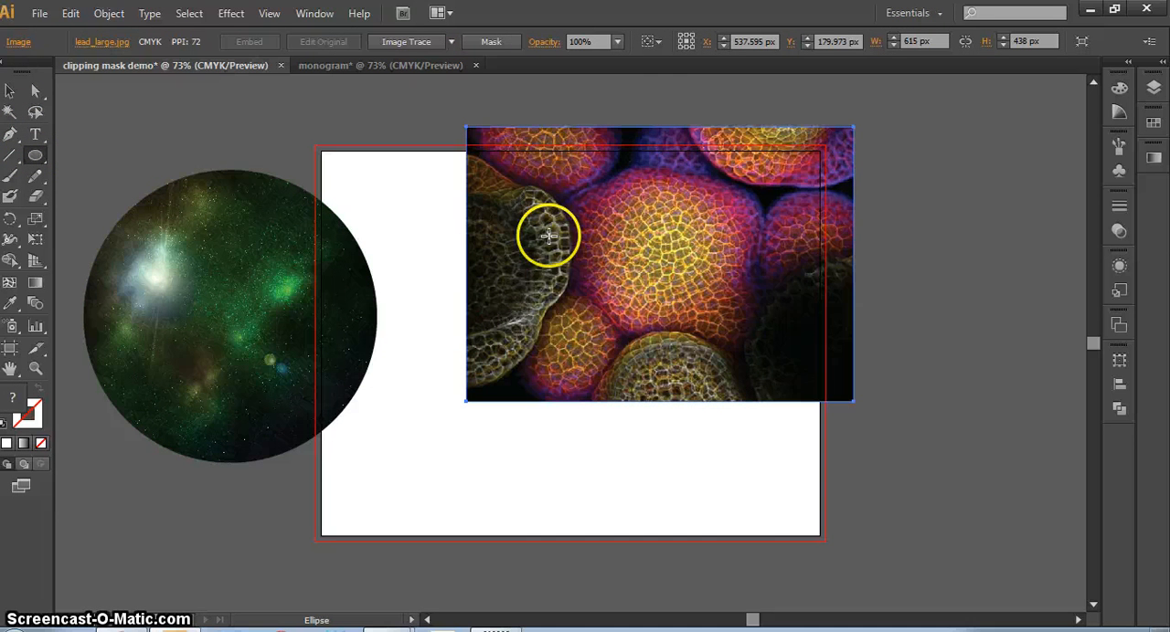
mouse_move(641, 266)
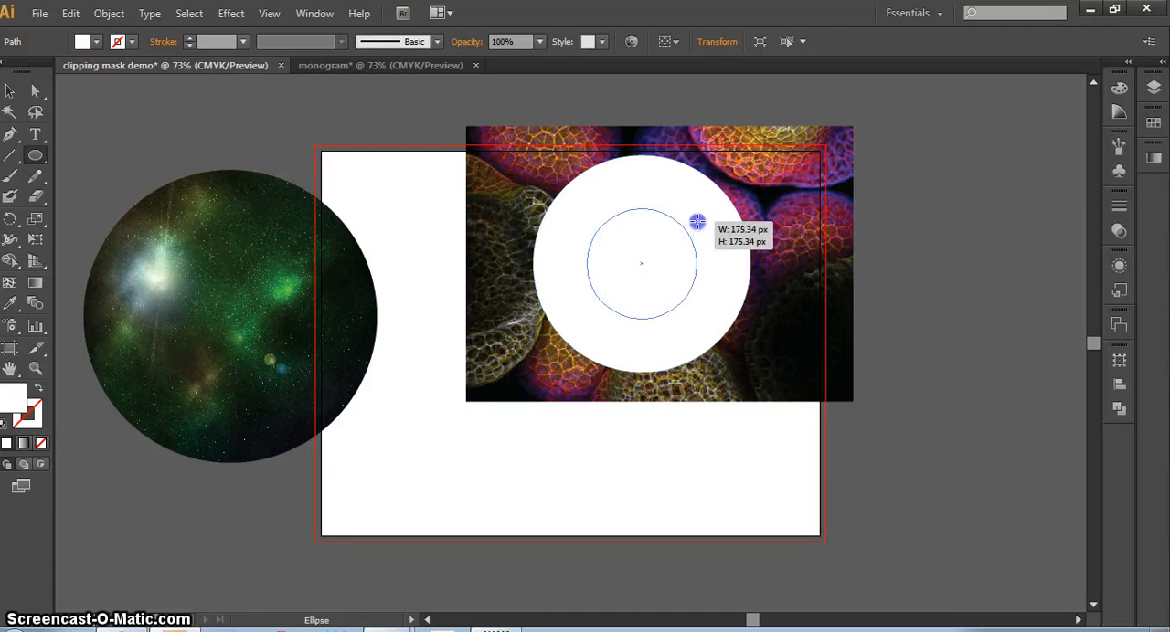
Combine the two concentric circles into a compound-path ring and clip the cell photo into it.
click(11, 95)
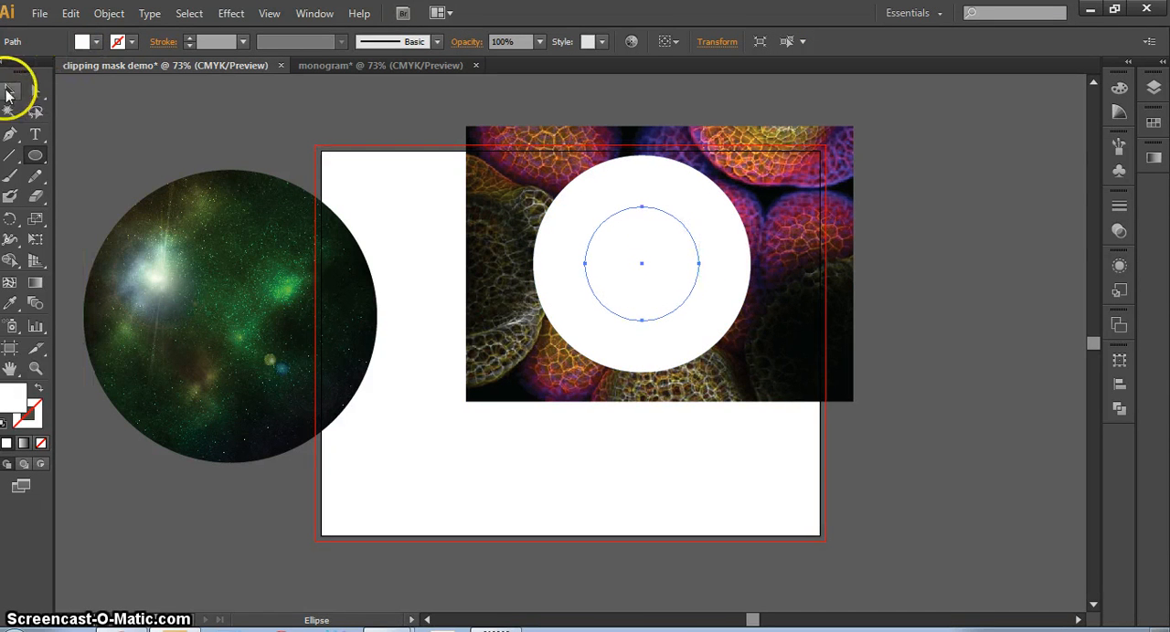
click(11, 91)
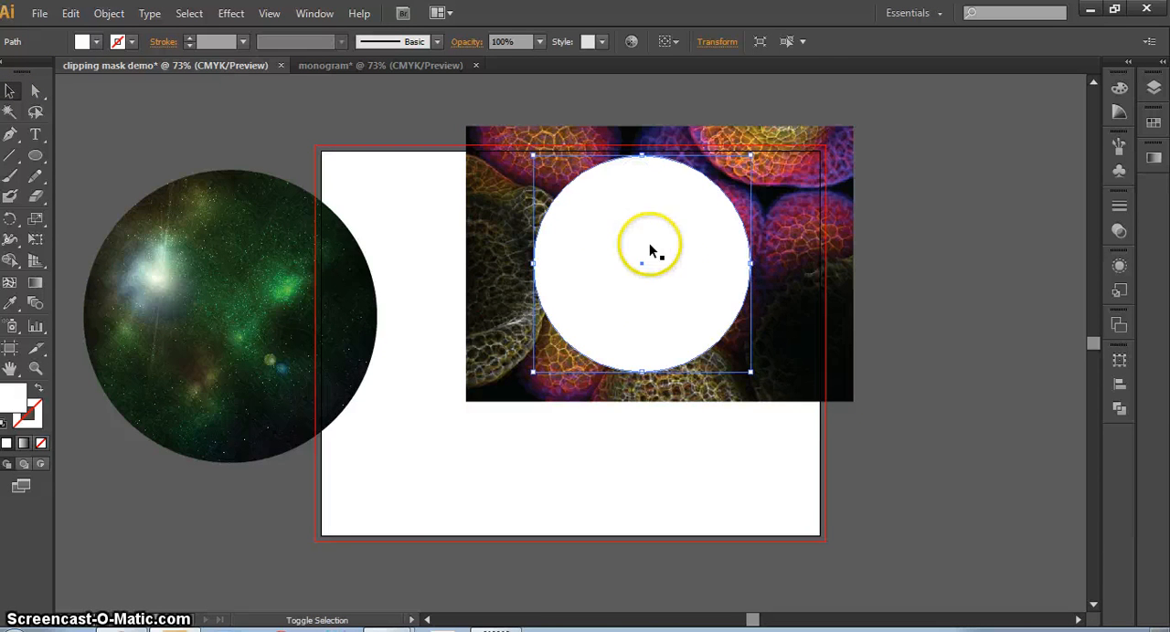
right_click(651, 249)
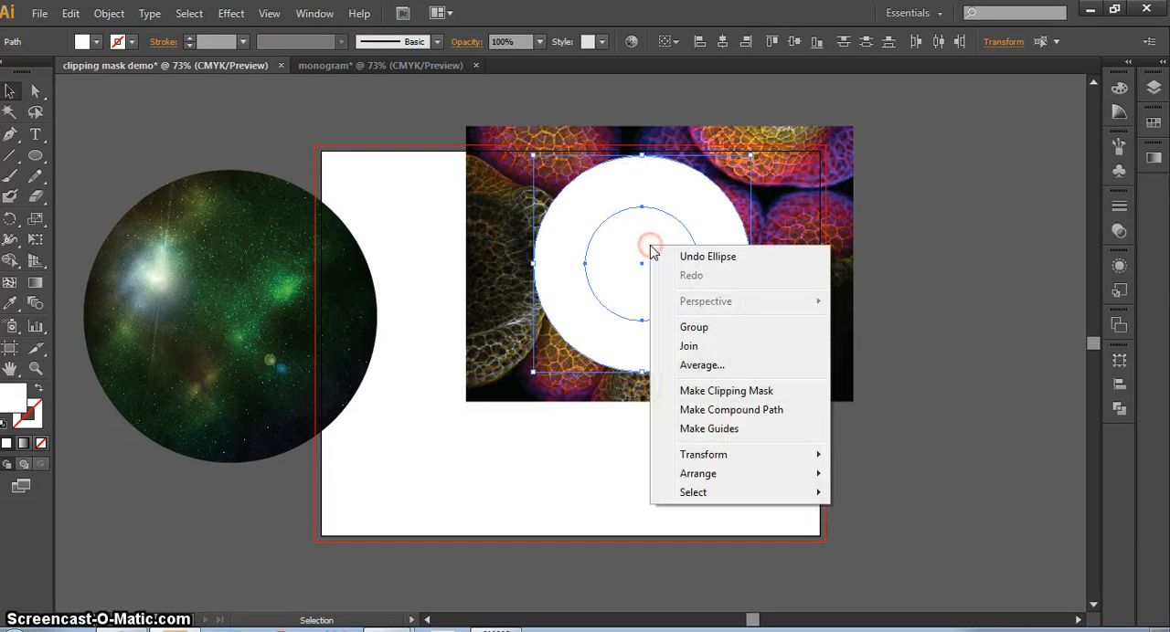
mouse_move(731, 415)
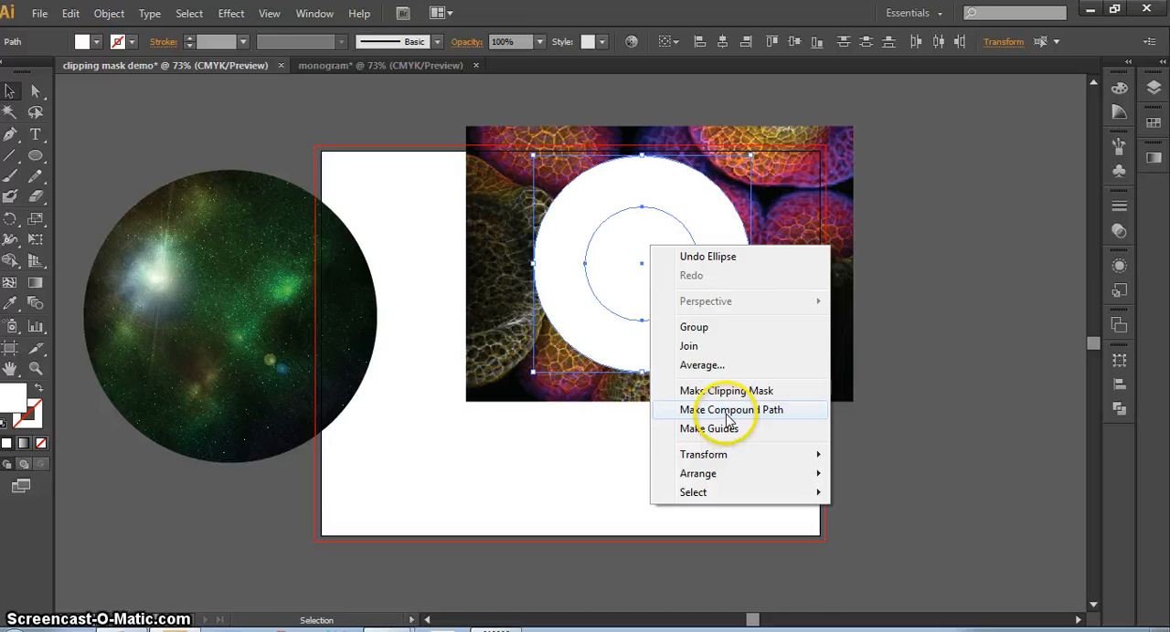
click(728, 410)
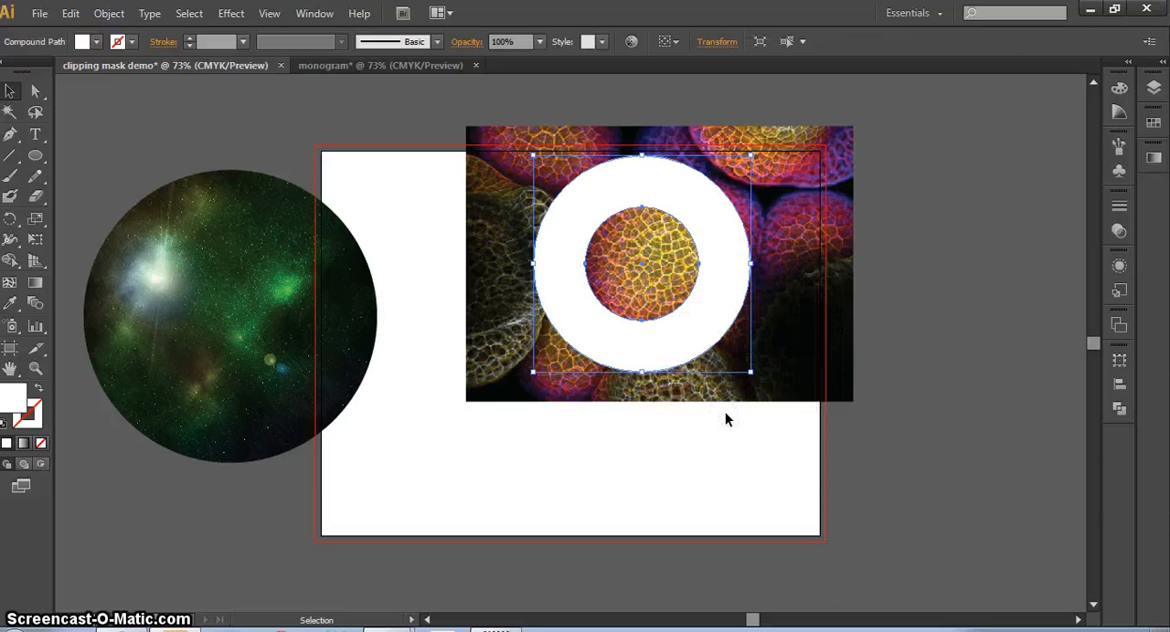
click(704, 248)
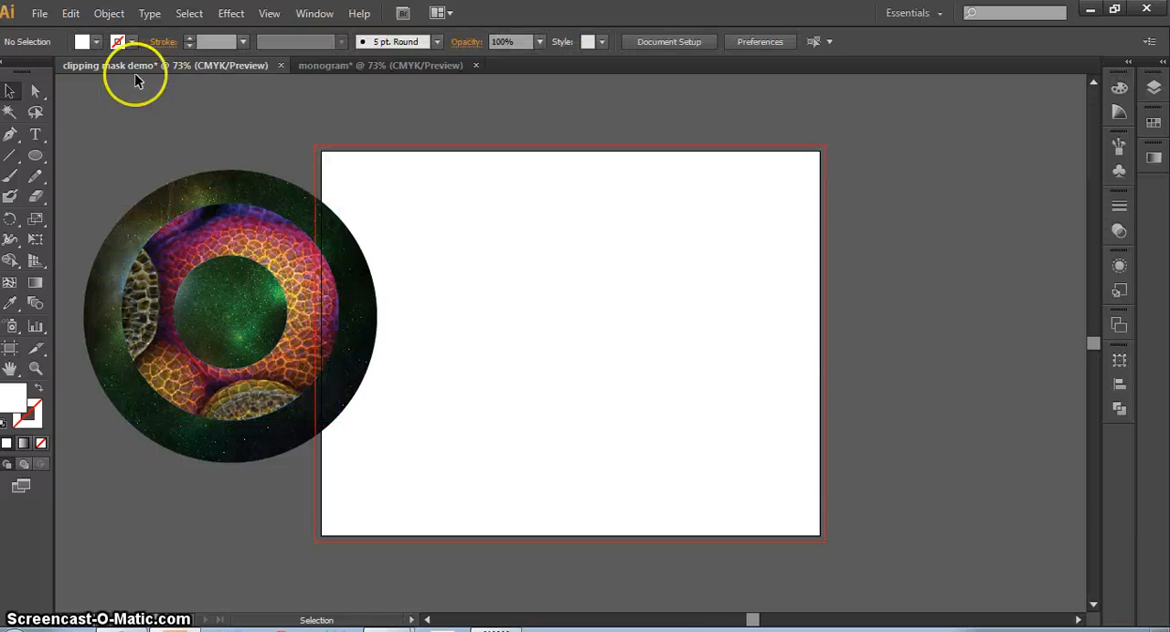
Place a second copy of the space photo JPEG, then switch to the monogram document.
click(49, 14)
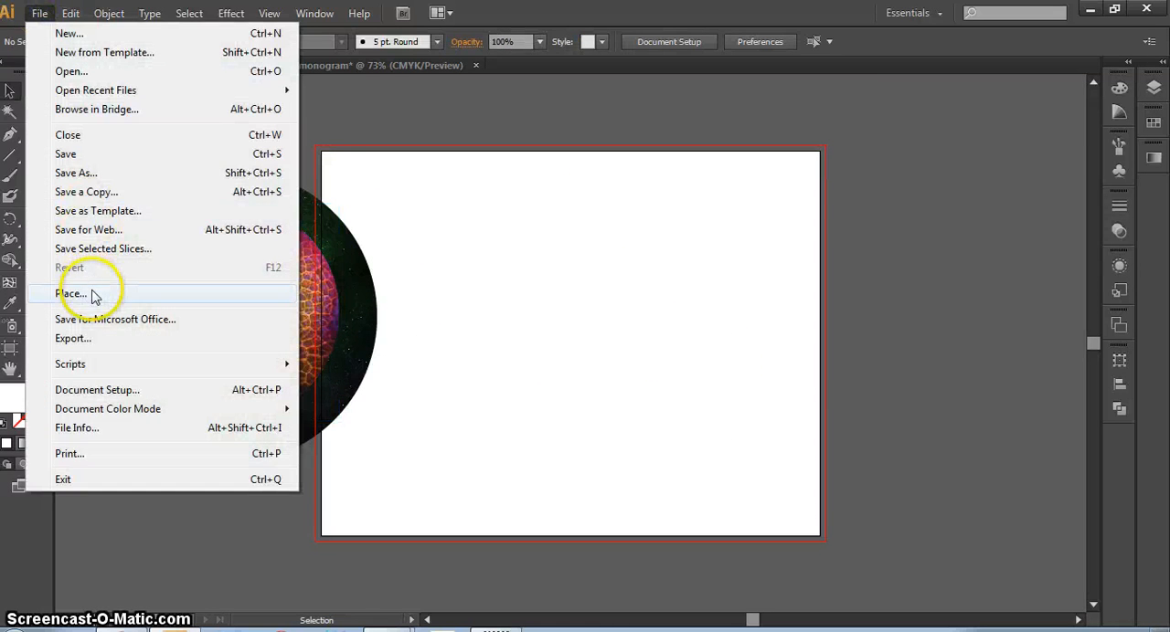
click(83, 293)
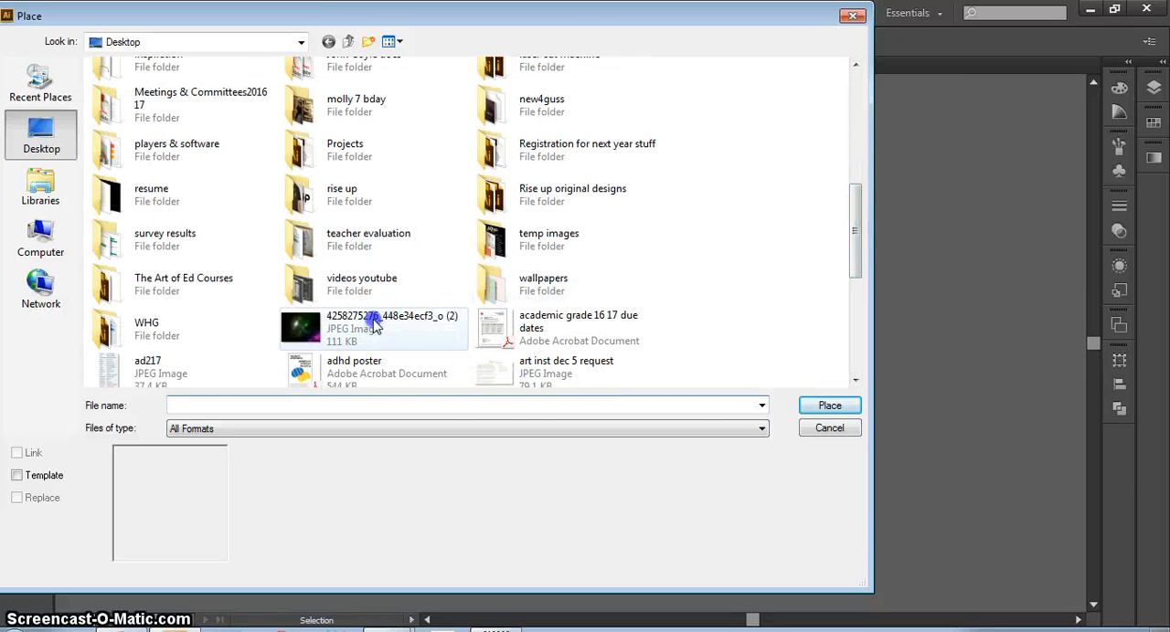
click(830, 406)
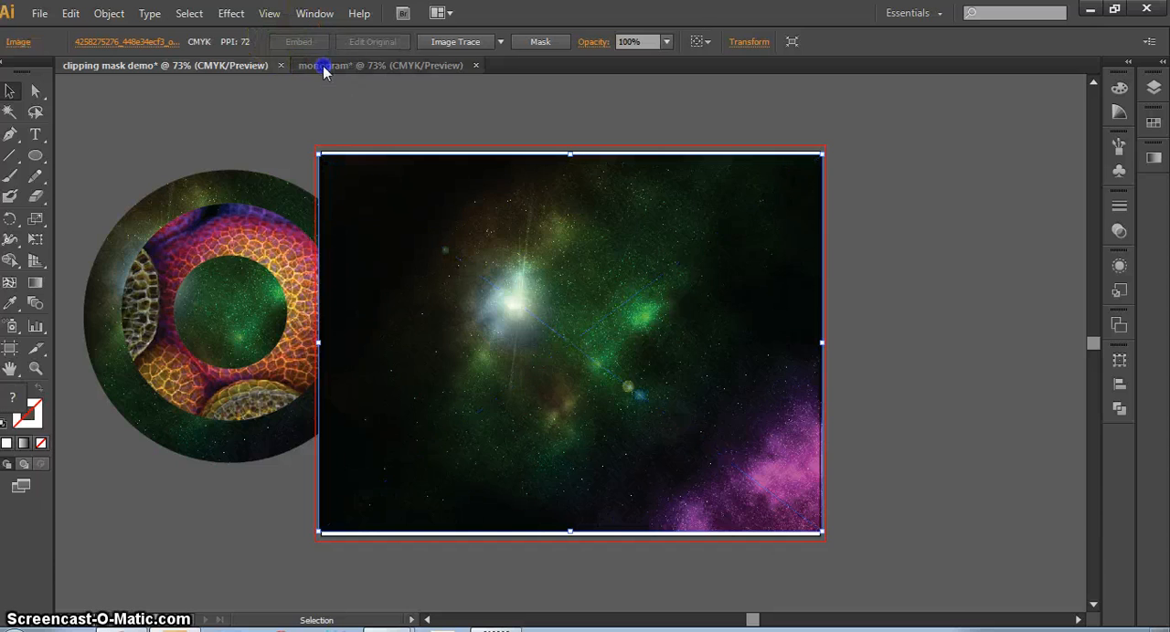
click(326, 66)
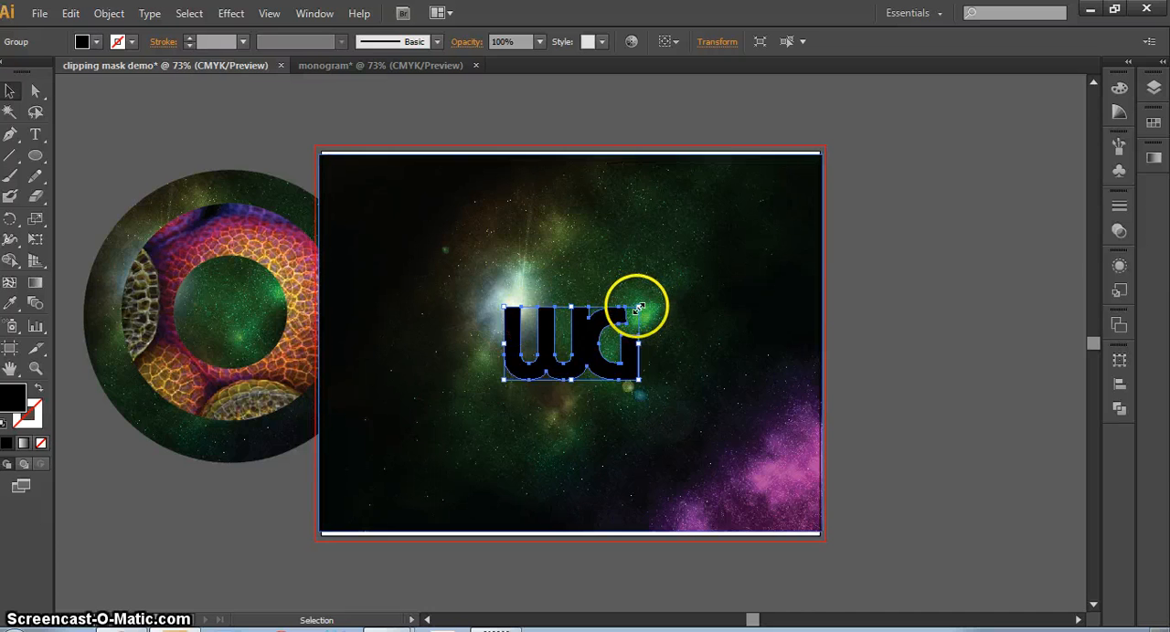
Enlarge the pasted WG monogram and make it a clipping mask filled with the space photo.
drag(639, 307, 739, 248)
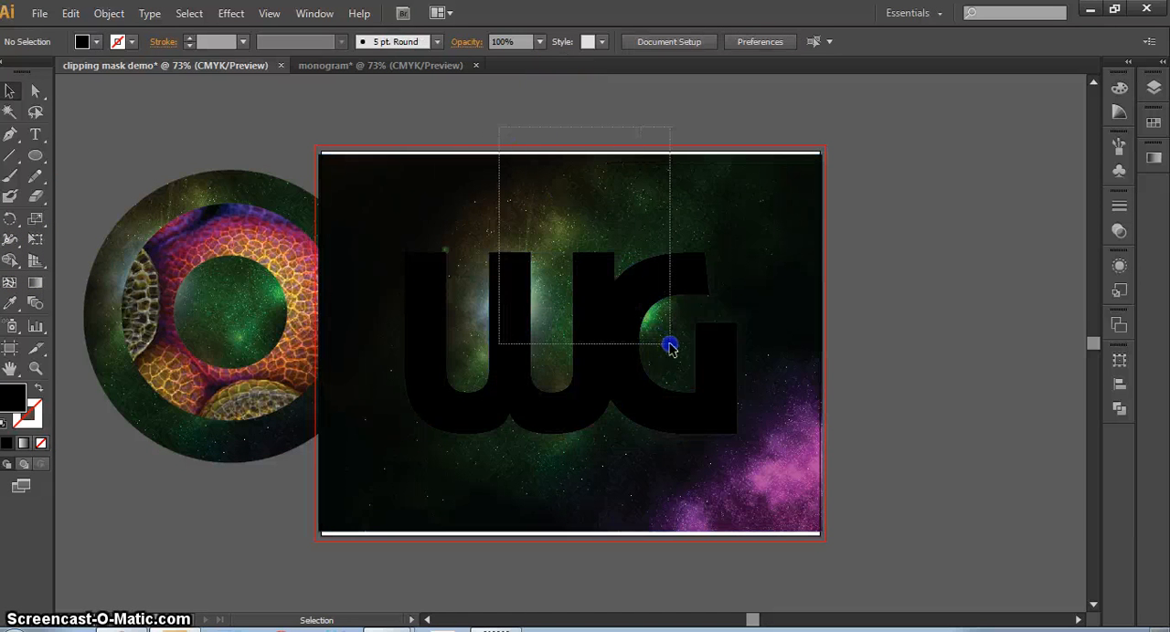
right_click(669, 347)
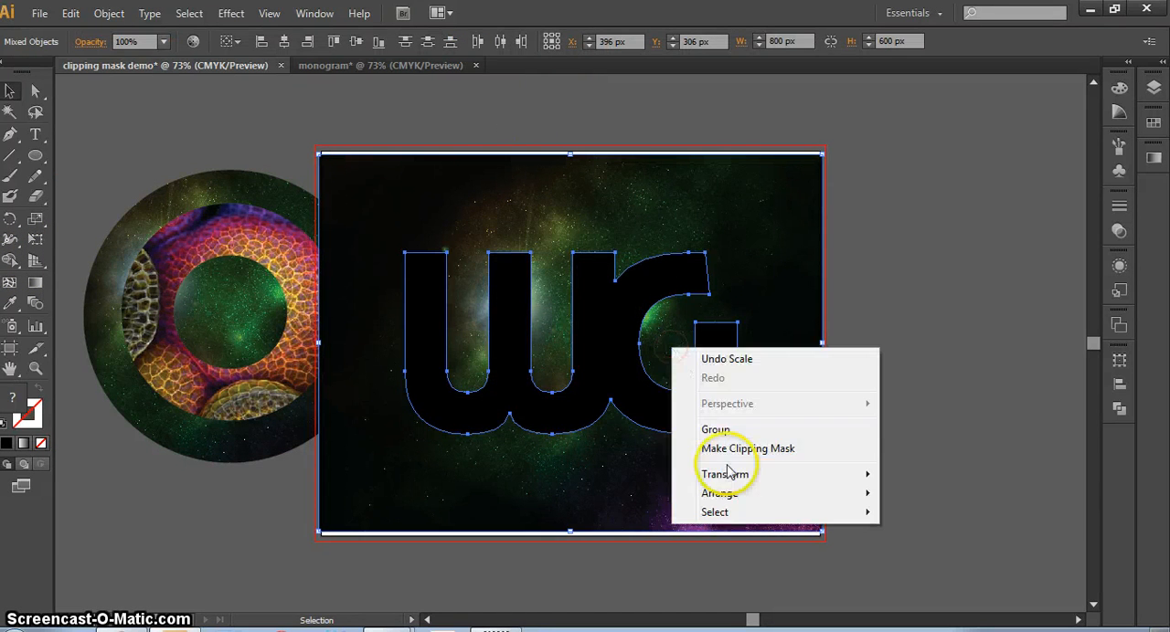
click(746, 448)
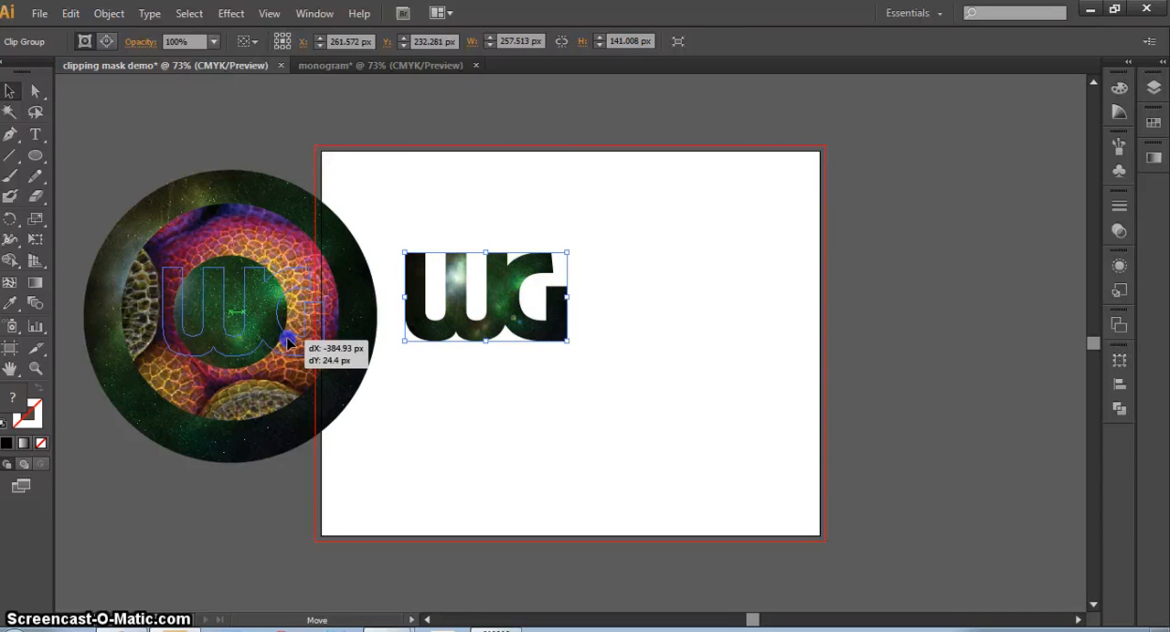
Move the WG monogram onto the overlapping circles and apply a previewed Drop Shadow effect.
drag(485, 296, 238, 310)
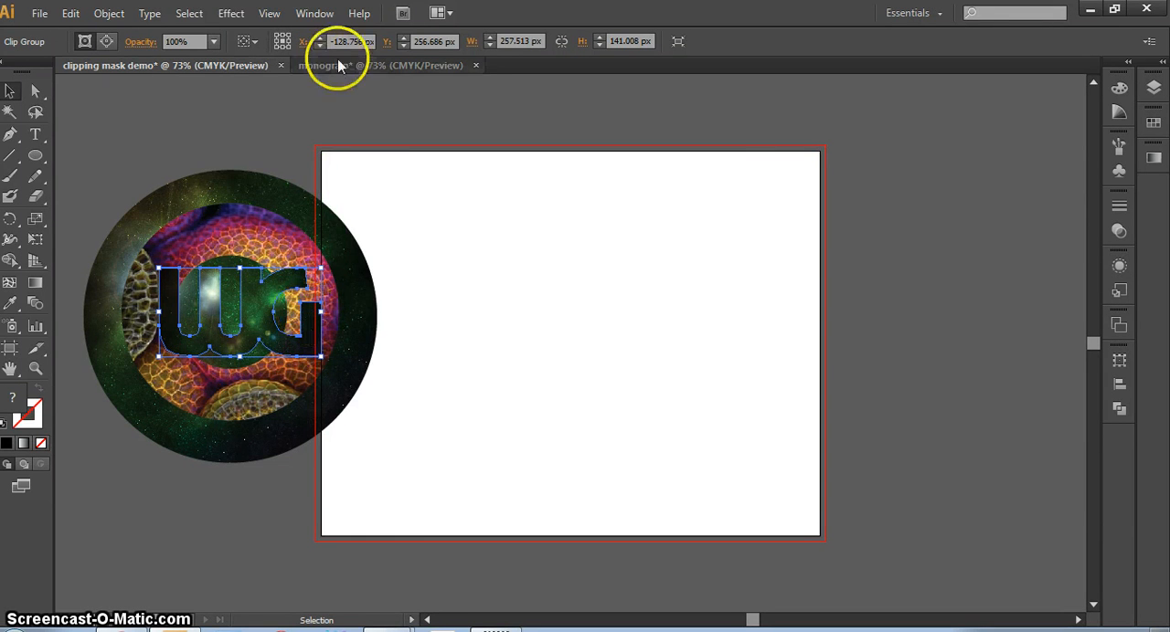
click(231, 13)
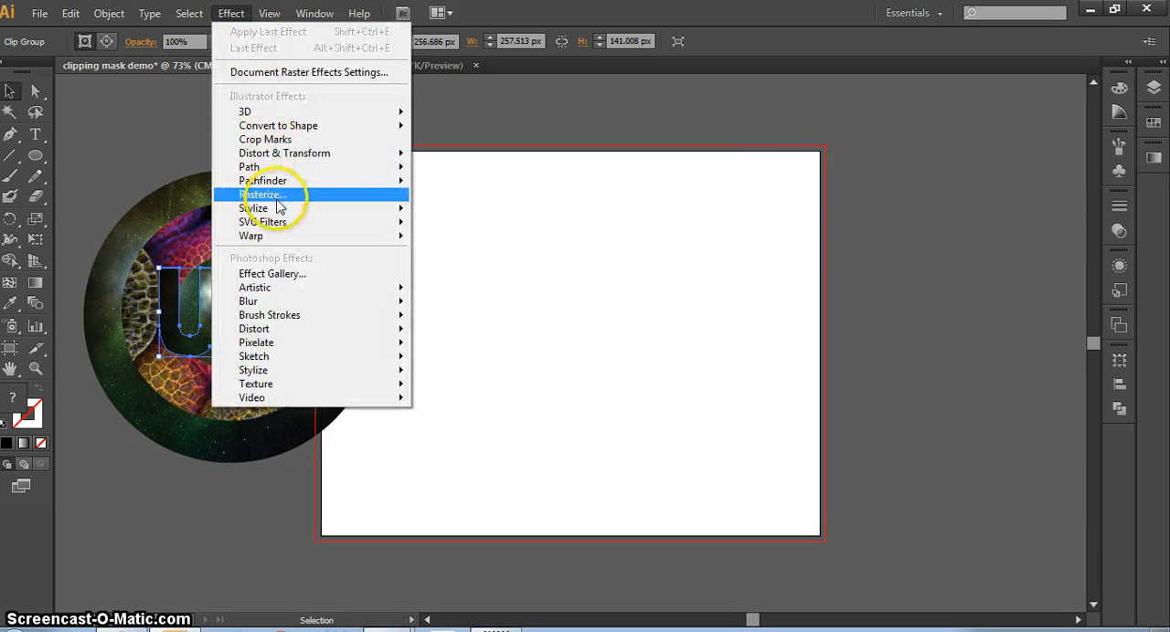
mouse_move(264, 221)
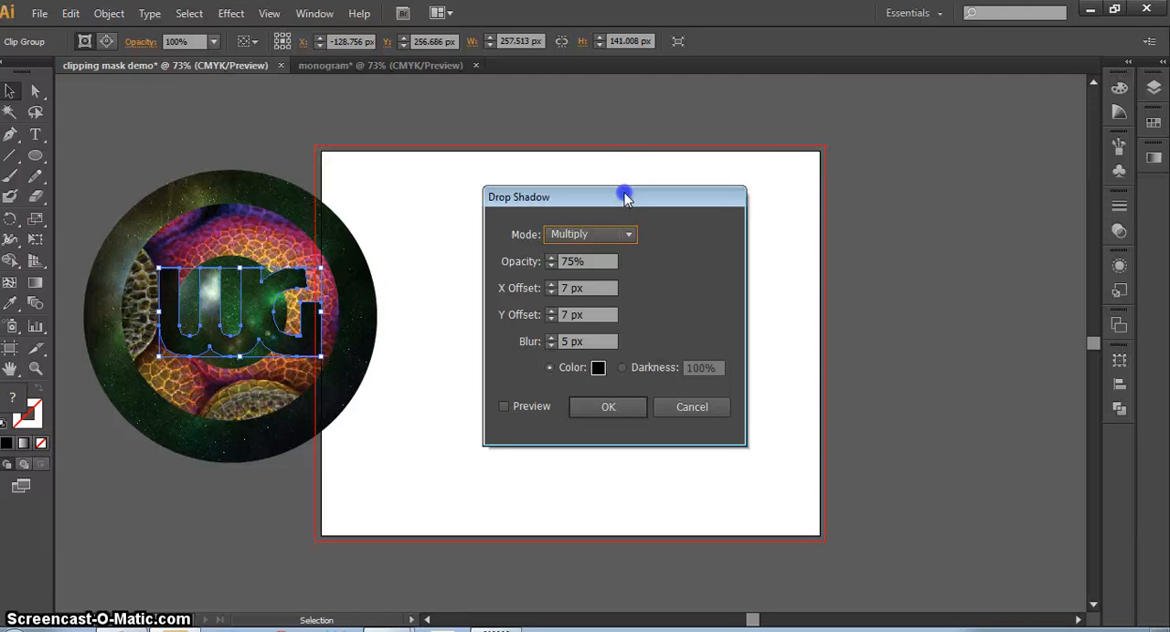
click(505, 406)
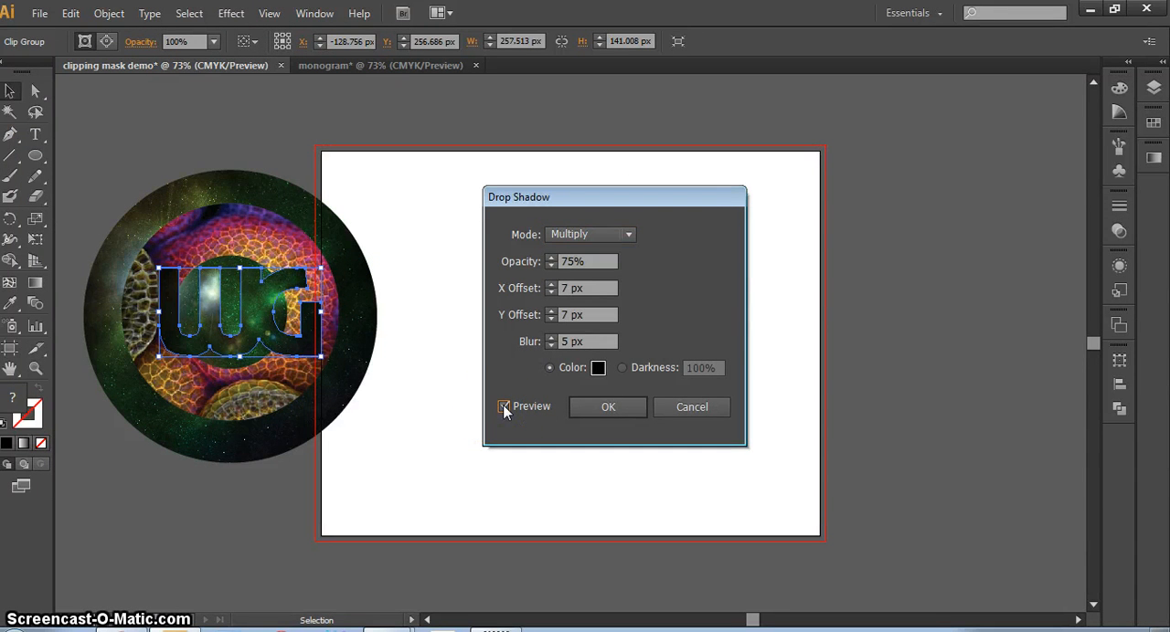
click(607, 406)
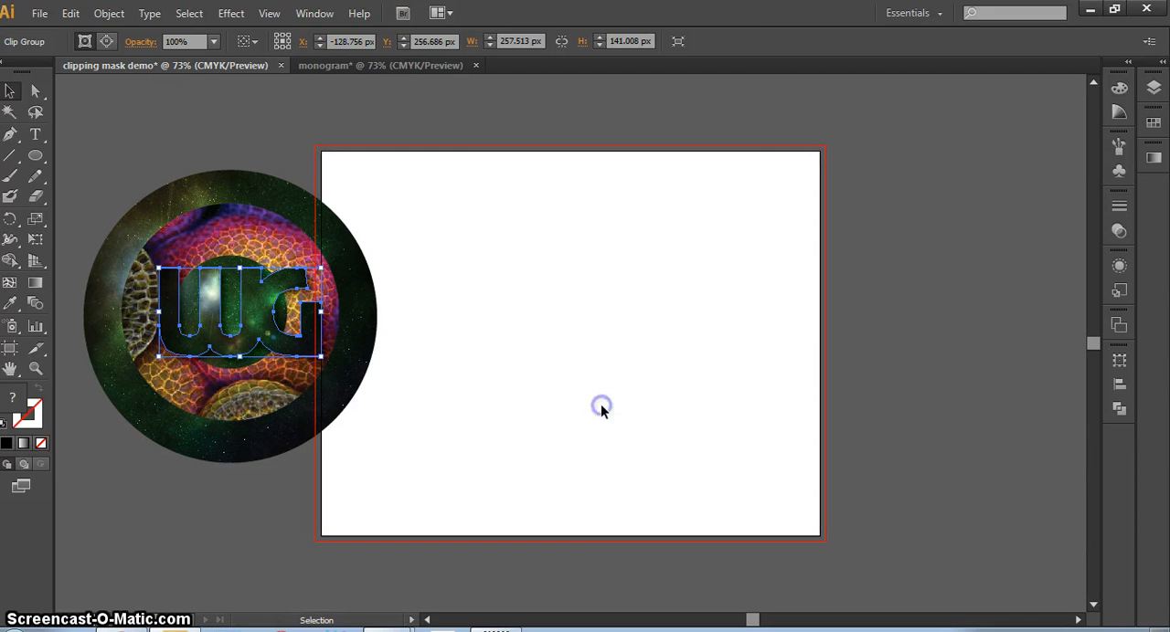